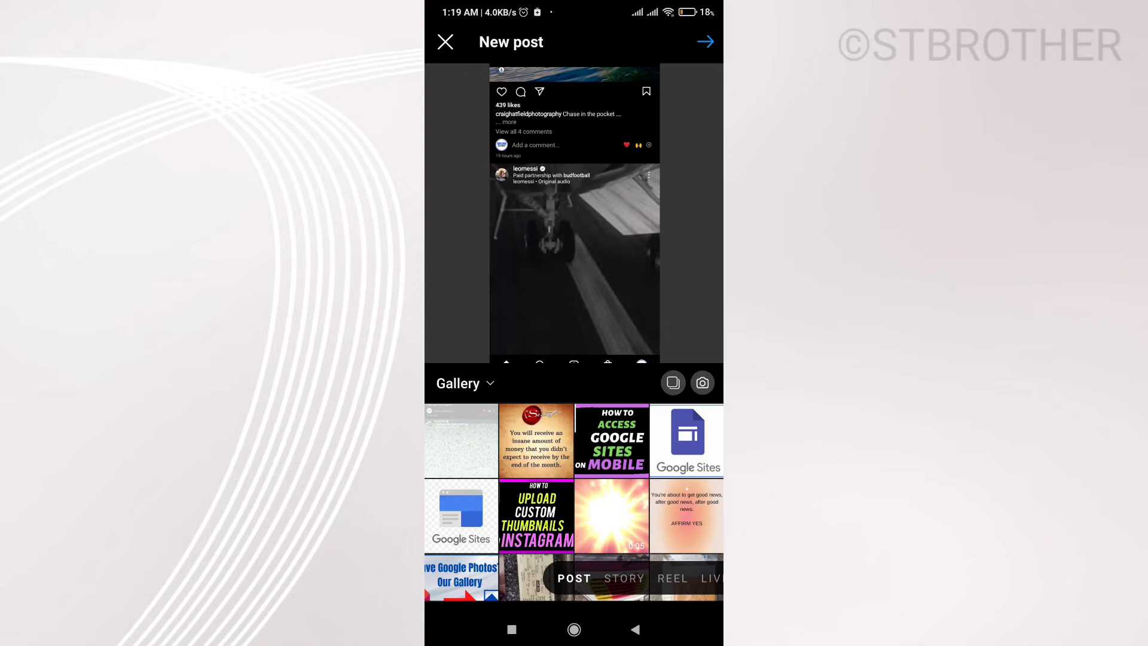
Step: Pick the pink starburst 'Relax' video from the gallery and continue to sharing details
left_click(612, 515)
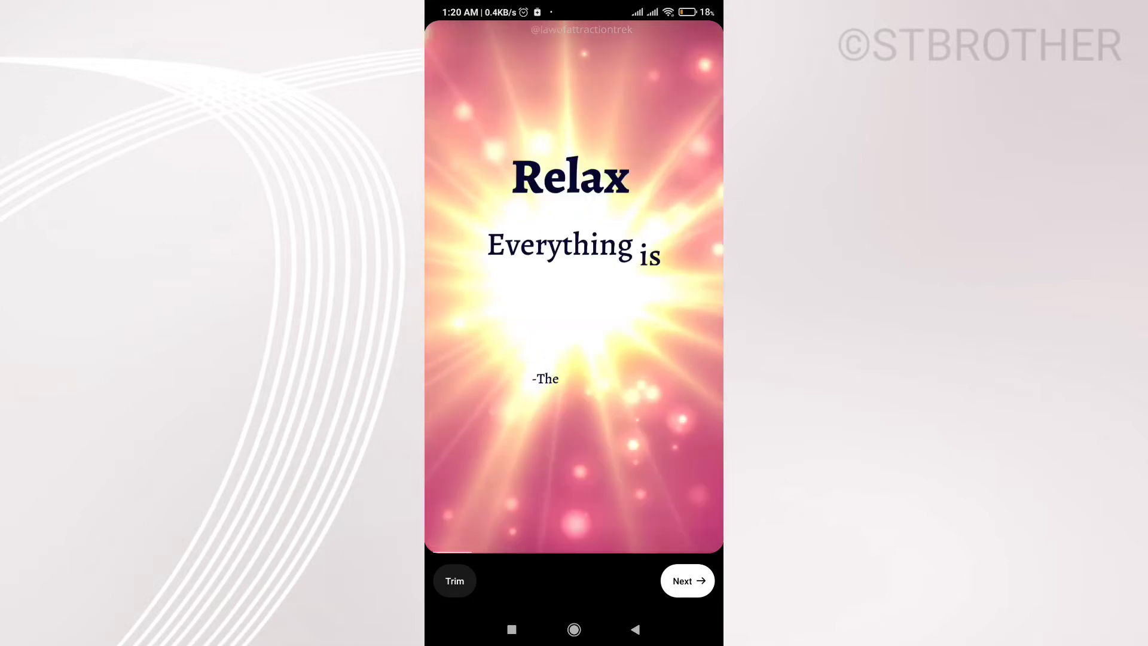
left_click(686, 580)
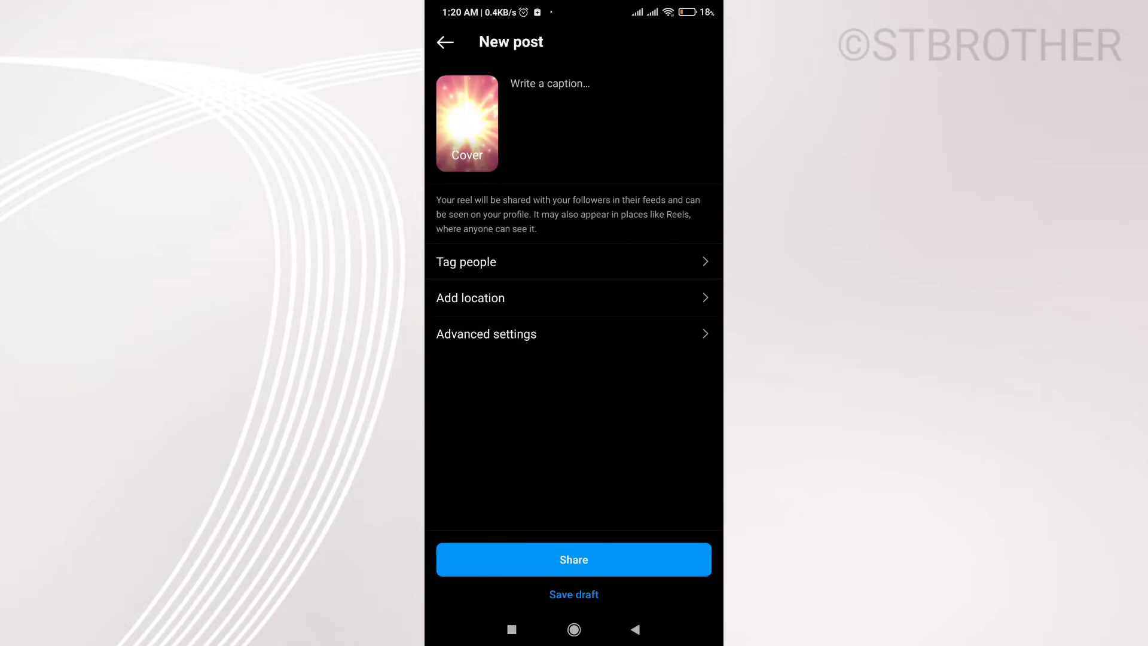
Step: Write the caption 'Guys subscribe to my channel' using keyboard suggestions
left_click(563, 99)
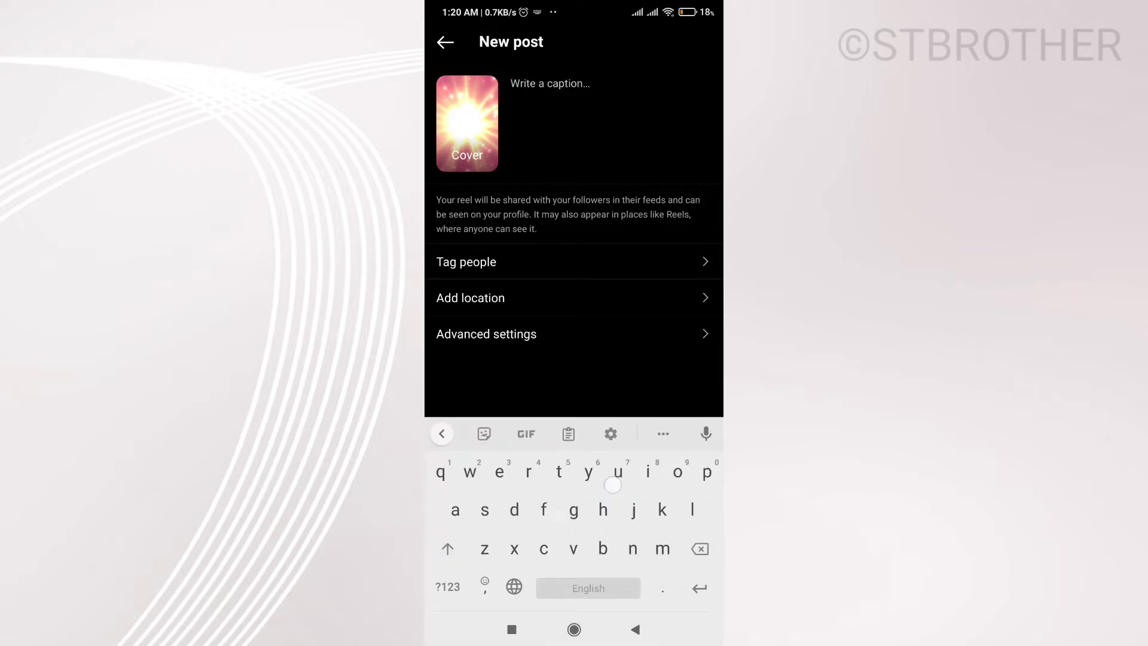
type("Guys")
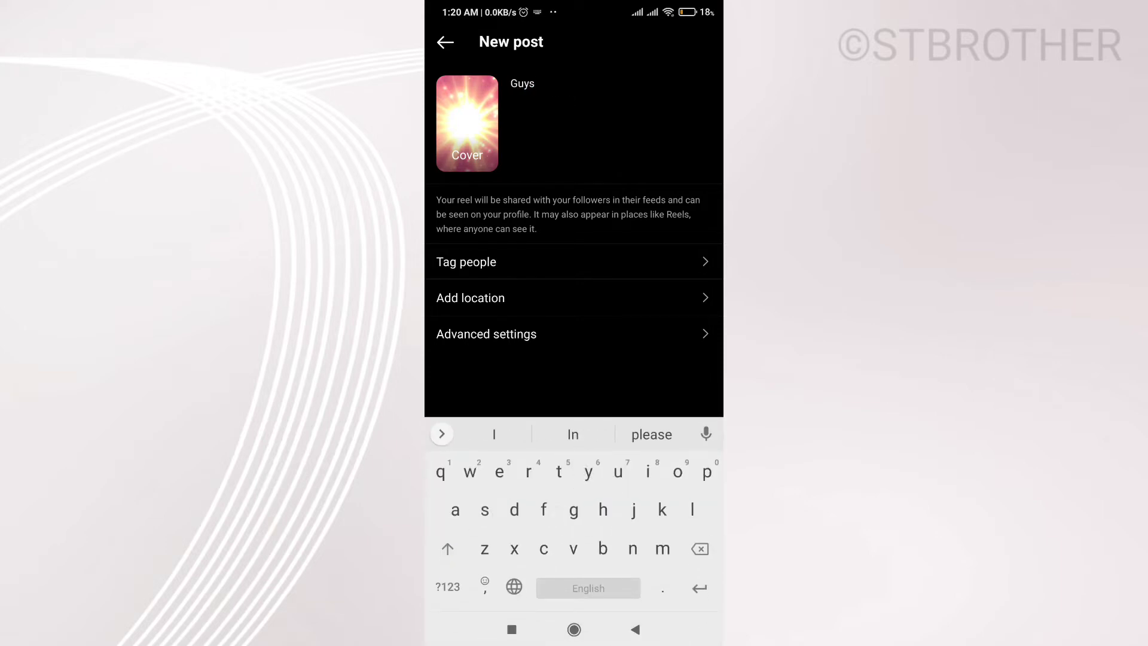
type("subcr")
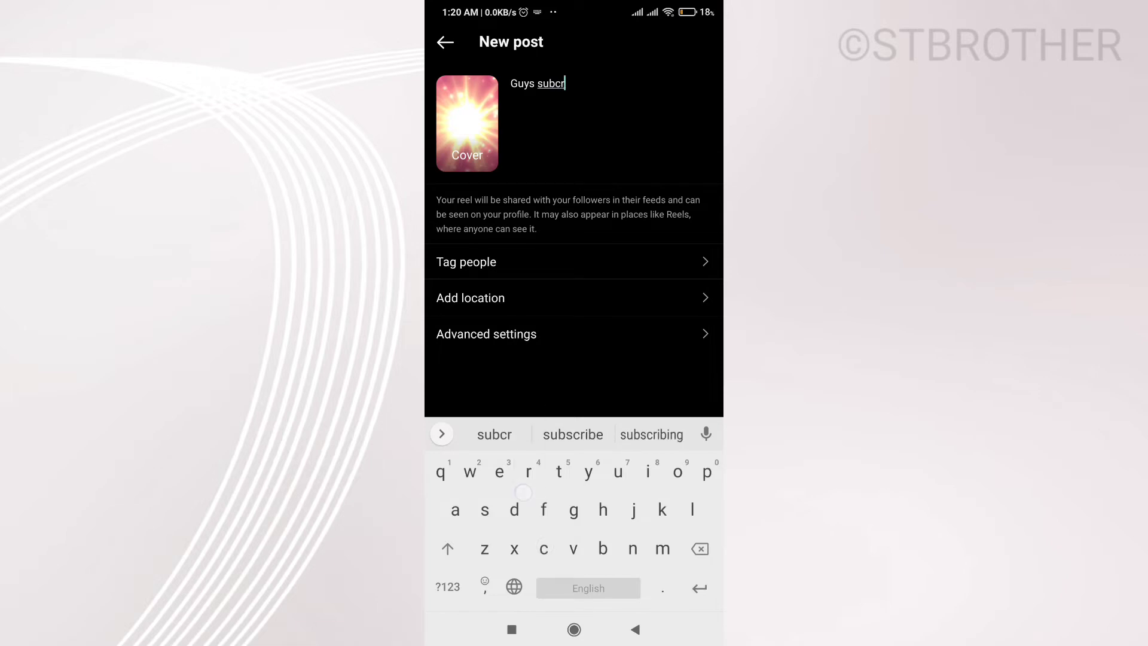
left_click(573, 434)
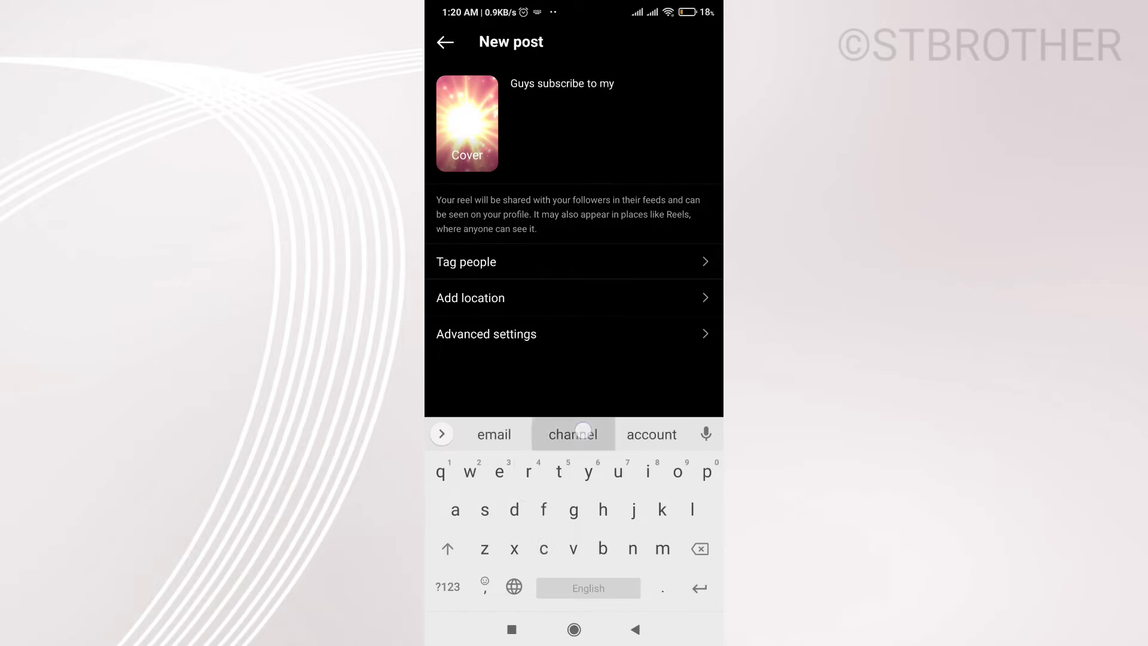
left_click(573, 434)
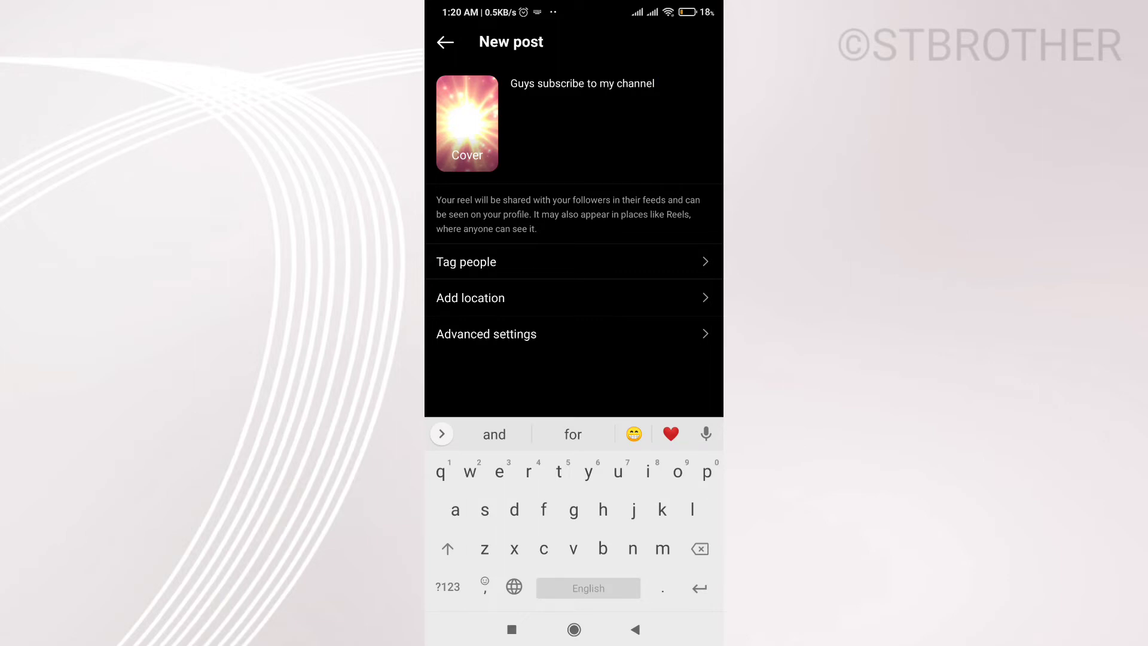
left_click(466, 124)
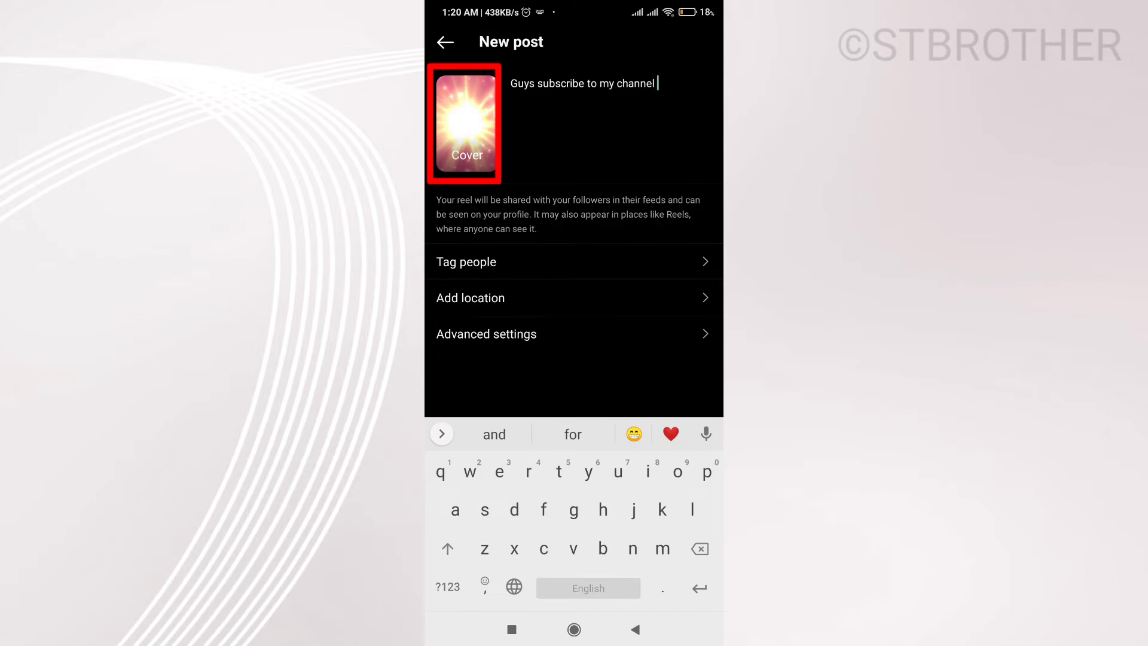
Step: In the cover editor, select the video frame showing the Relax quote
left_click(465, 124)
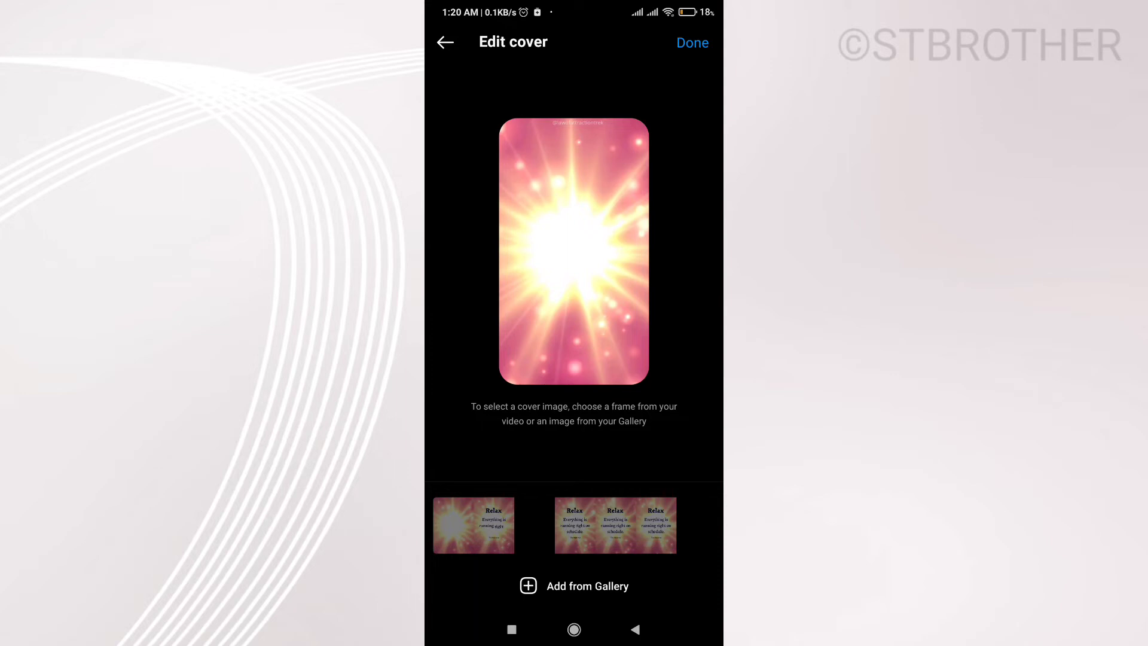
left_click(593, 525)
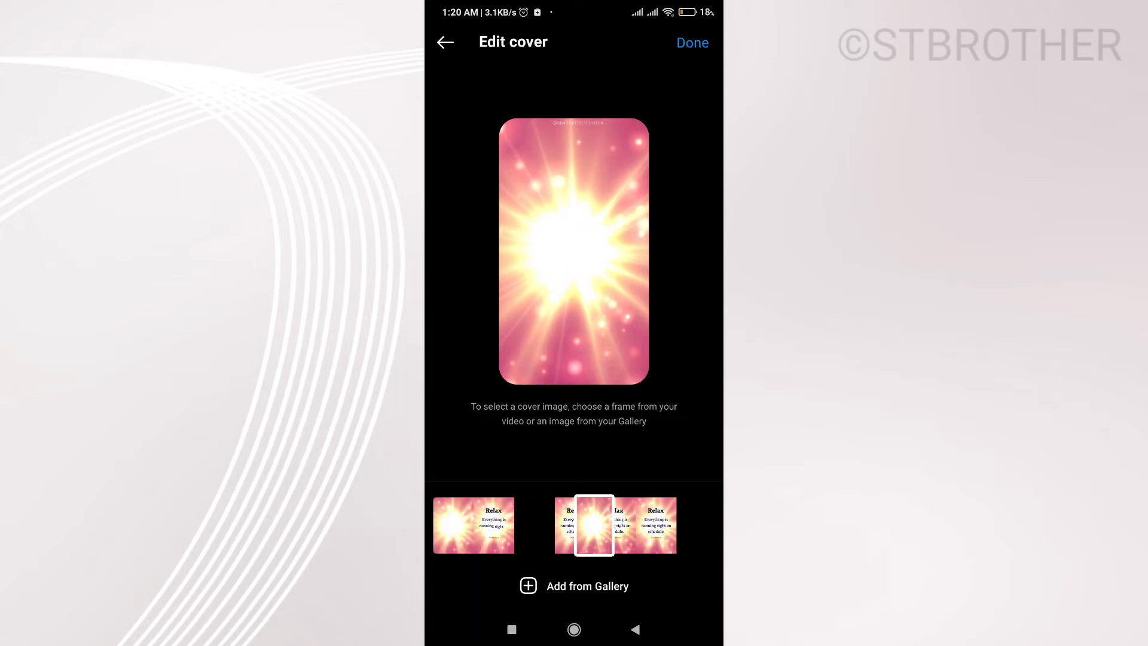
left_click(626, 525)
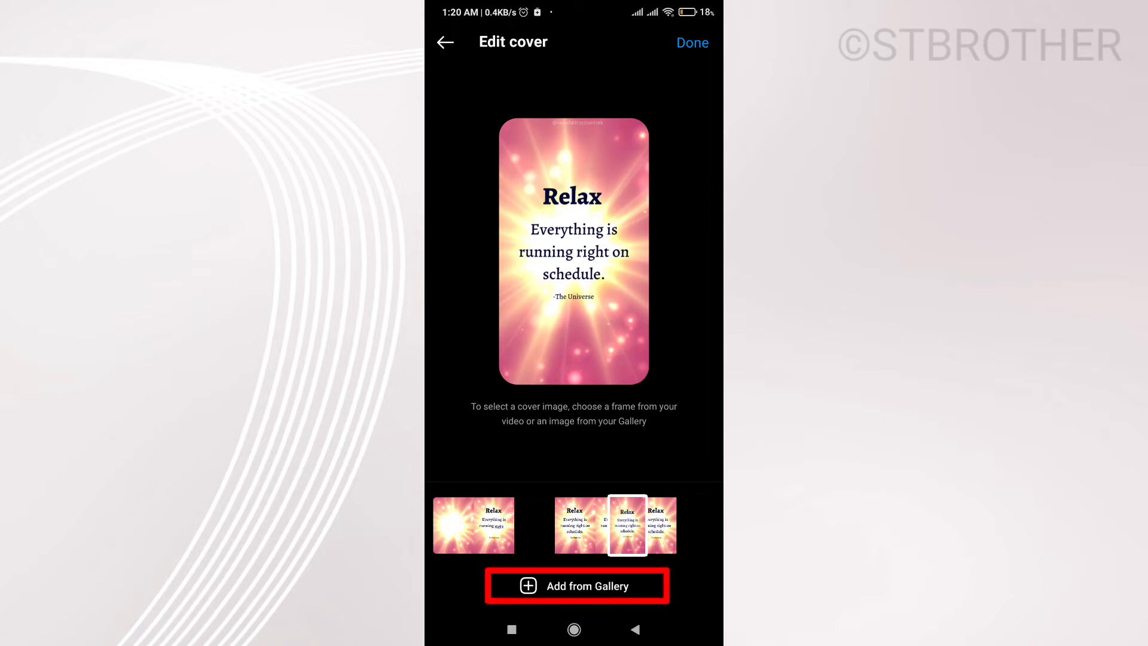
Step: Try the red-arrow gallery image as cover, discard it, and confirm the Relax frame
left_click(577, 586)
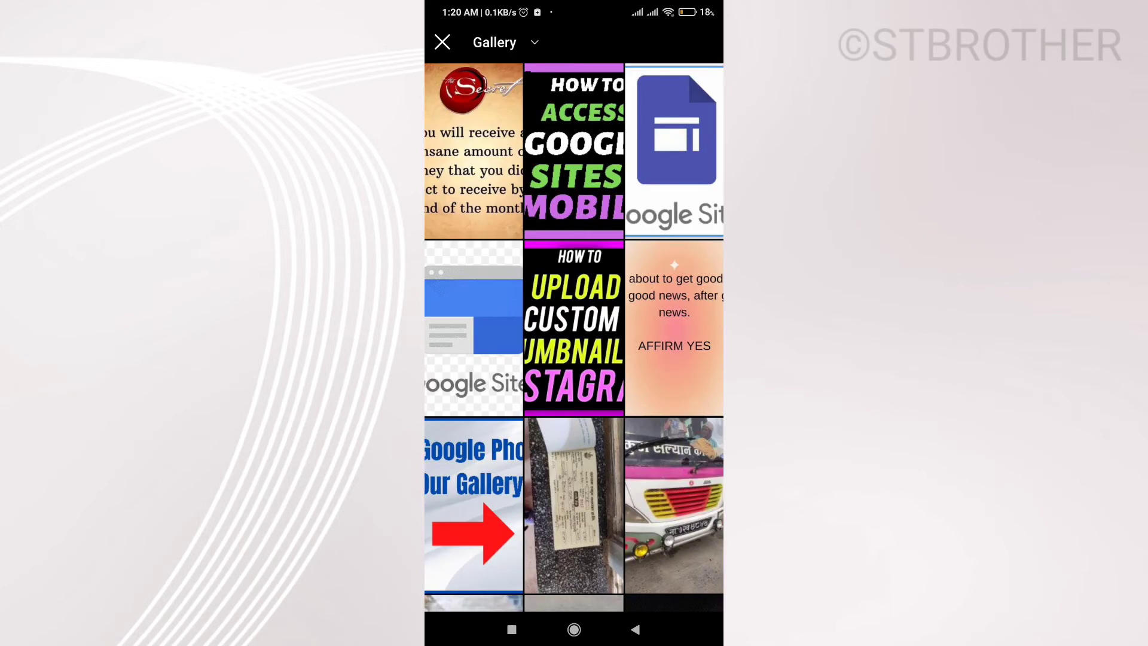
left_click(473, 507)
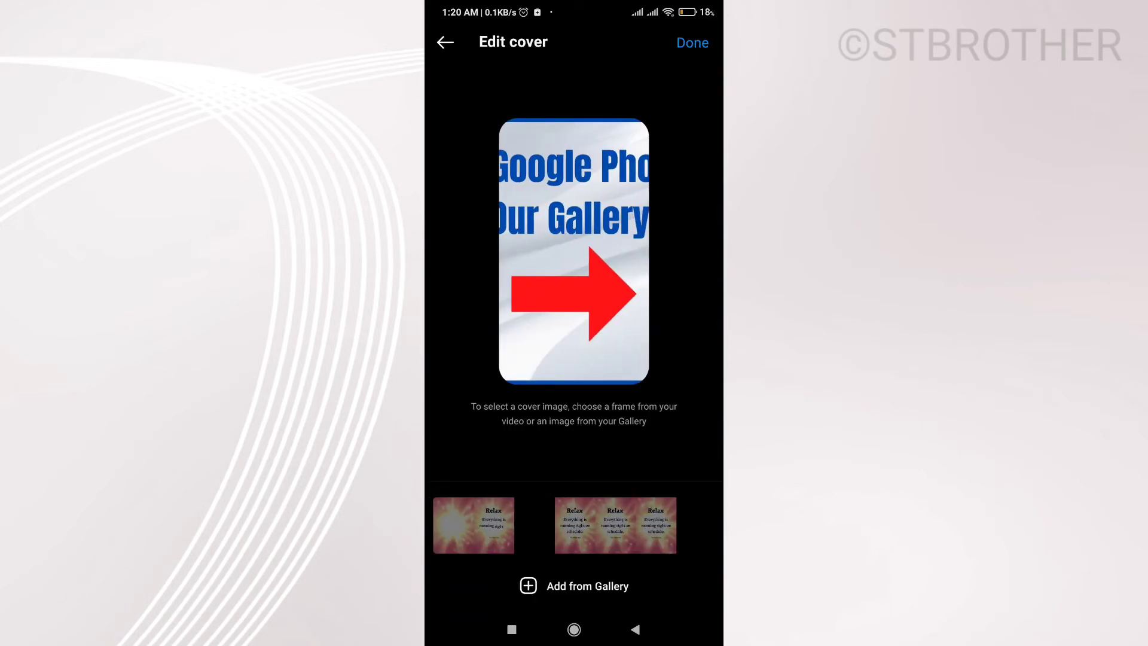
left_click(691, 41)
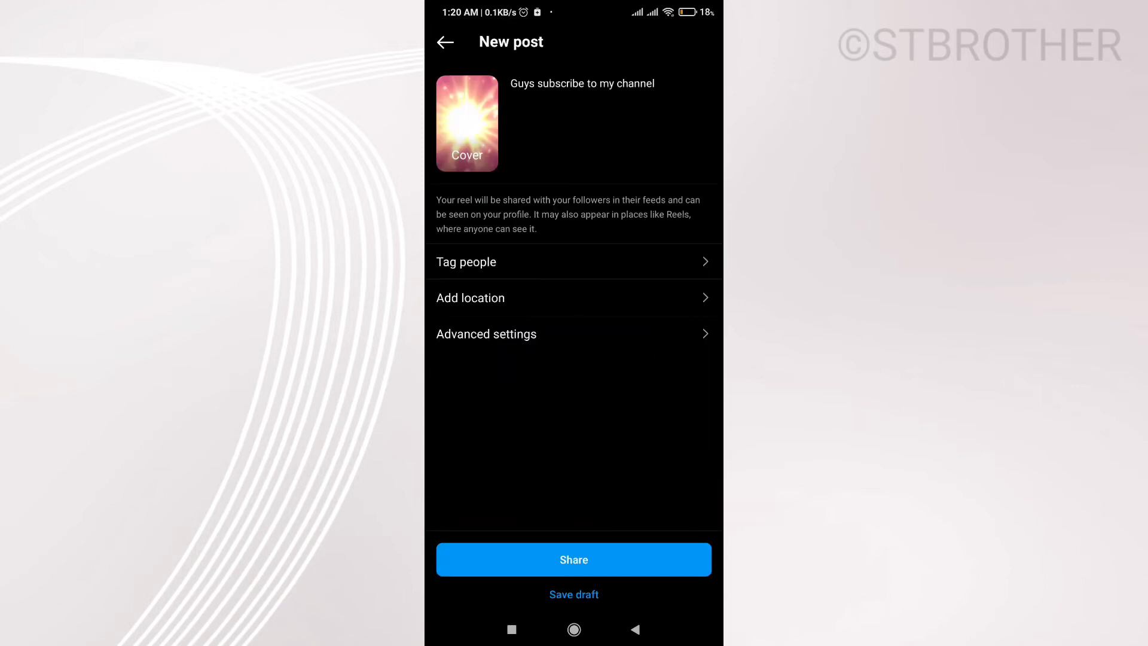
left_click(467, 123)
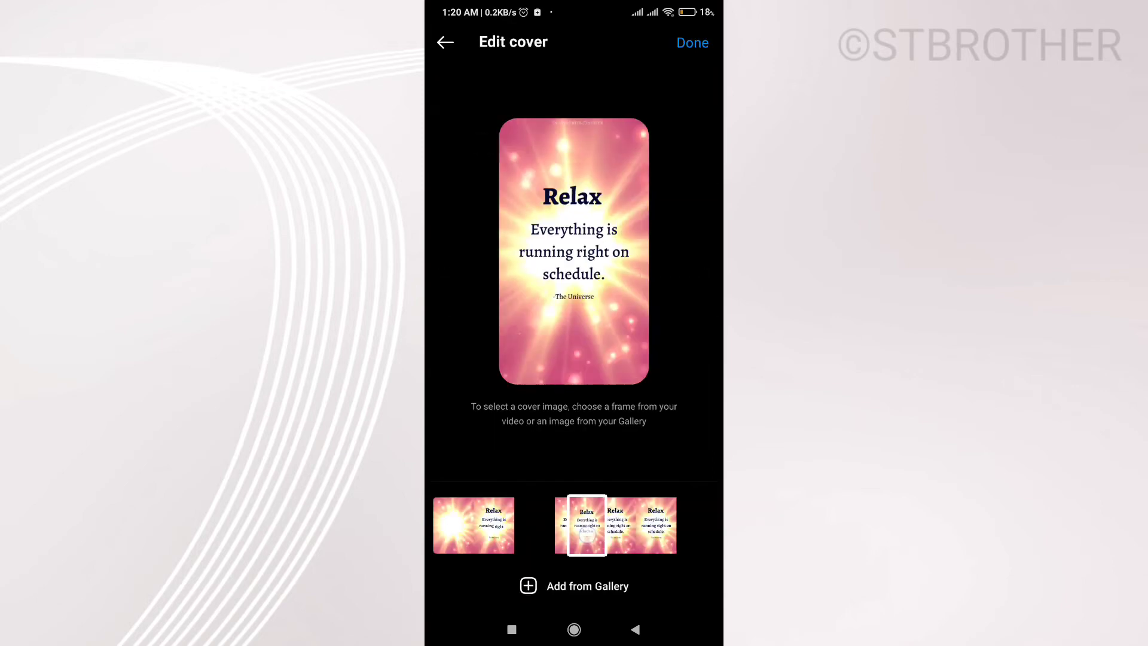
left_click(691, 42)
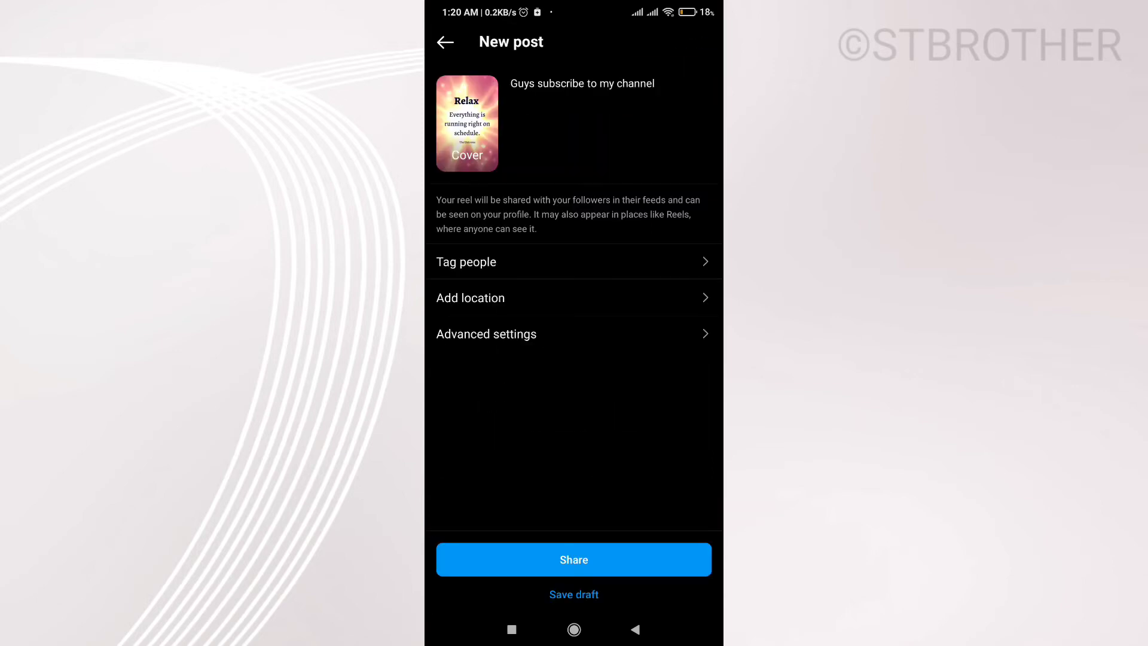
Step: Share the reel, then open the posted Relax reel's options menu from the profile
left_click(573, 559)
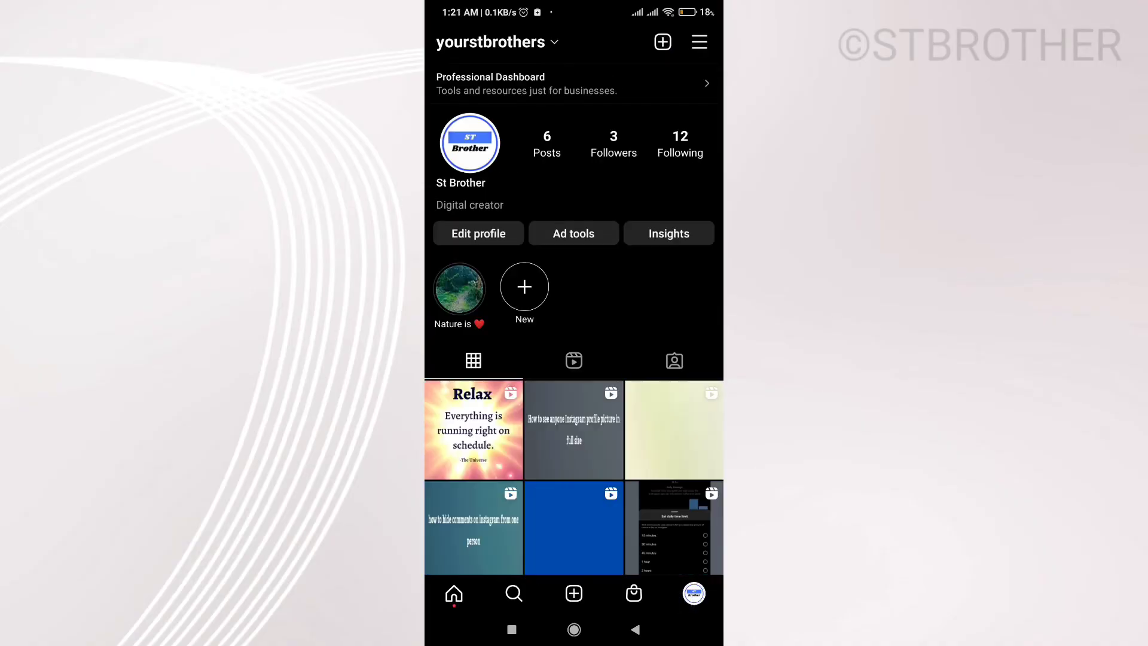
left_click(473, 428)
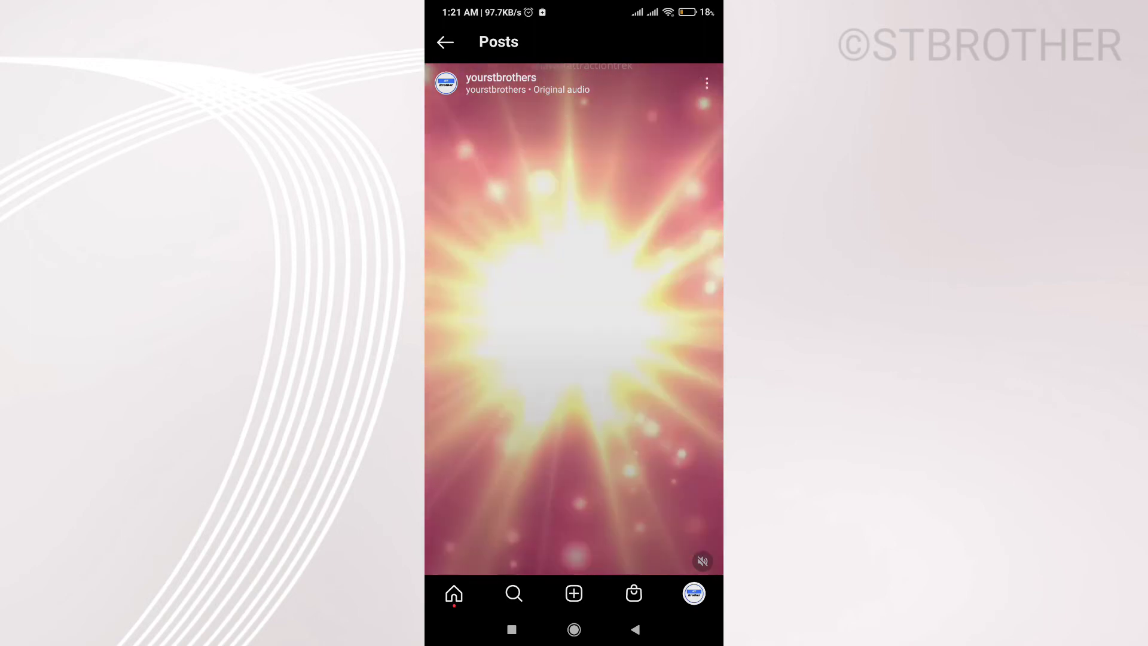
left_click(705, 83)
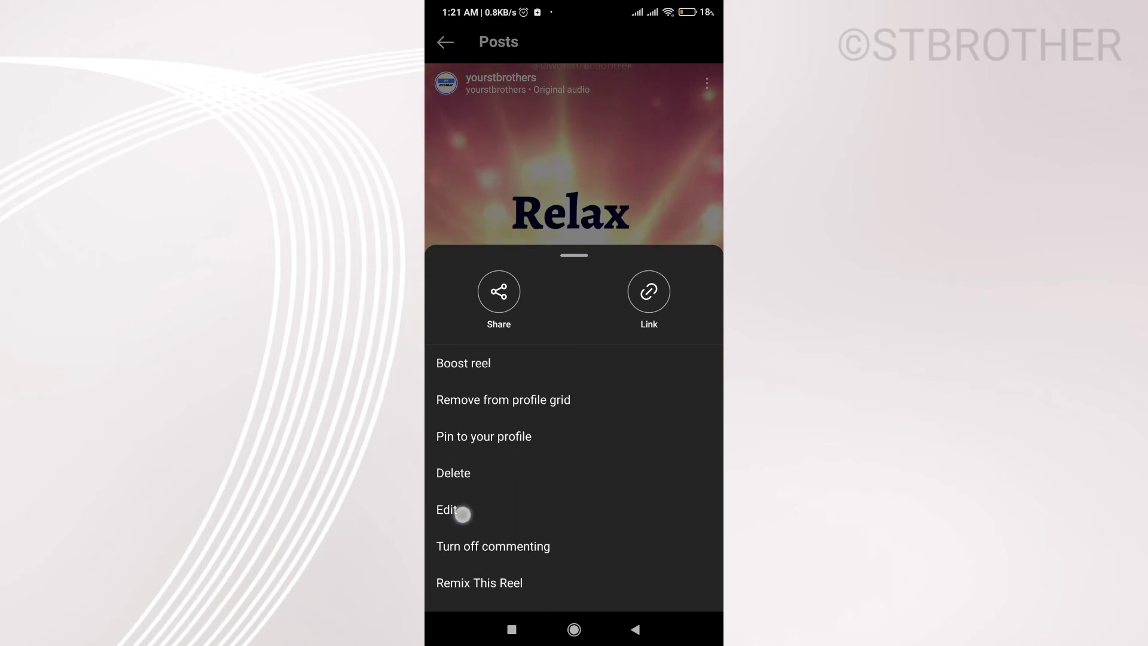
Step: Edit the posted reel, set its cover to a plain starburst frame, and save
left_click(446, 510)
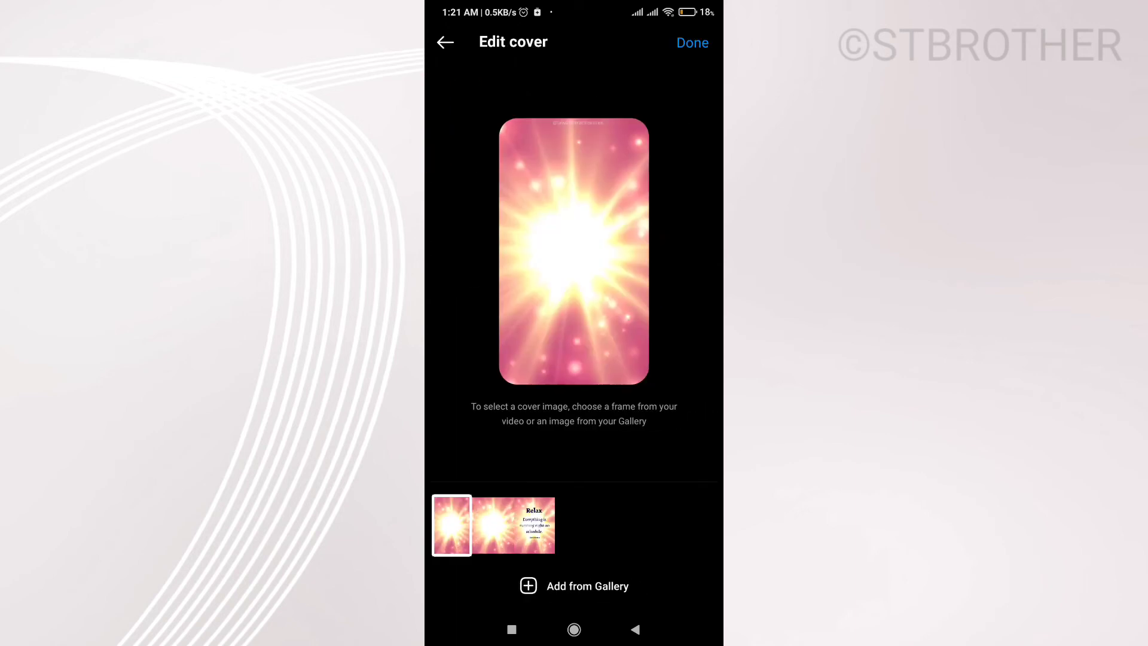
left_click(523, 525)
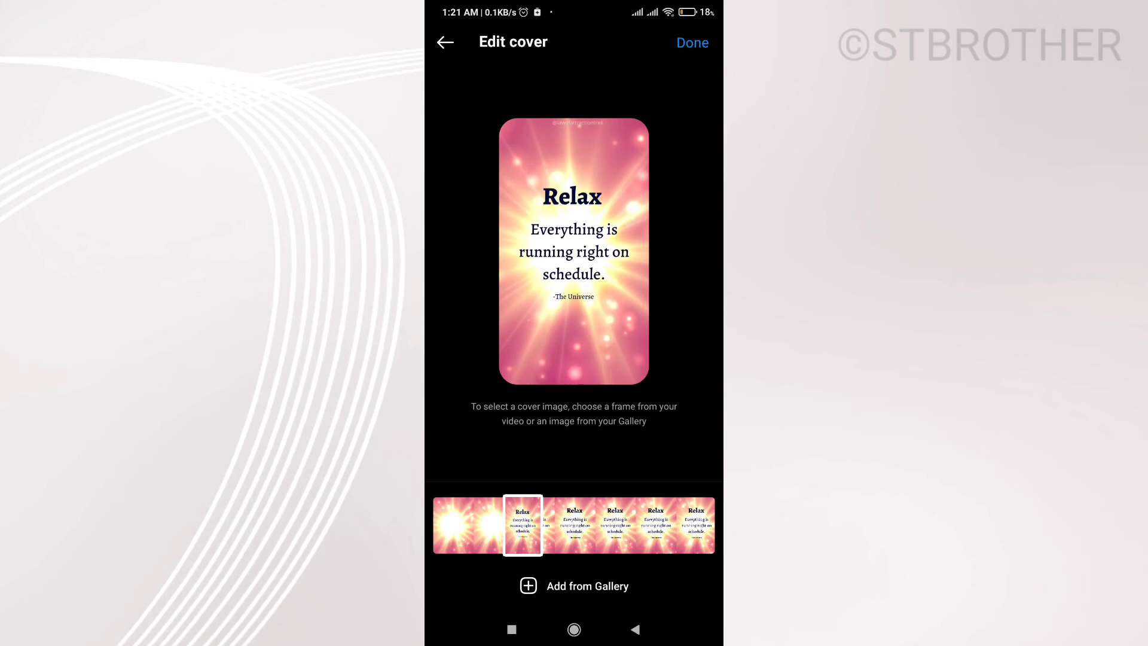
left_click(573, 586)
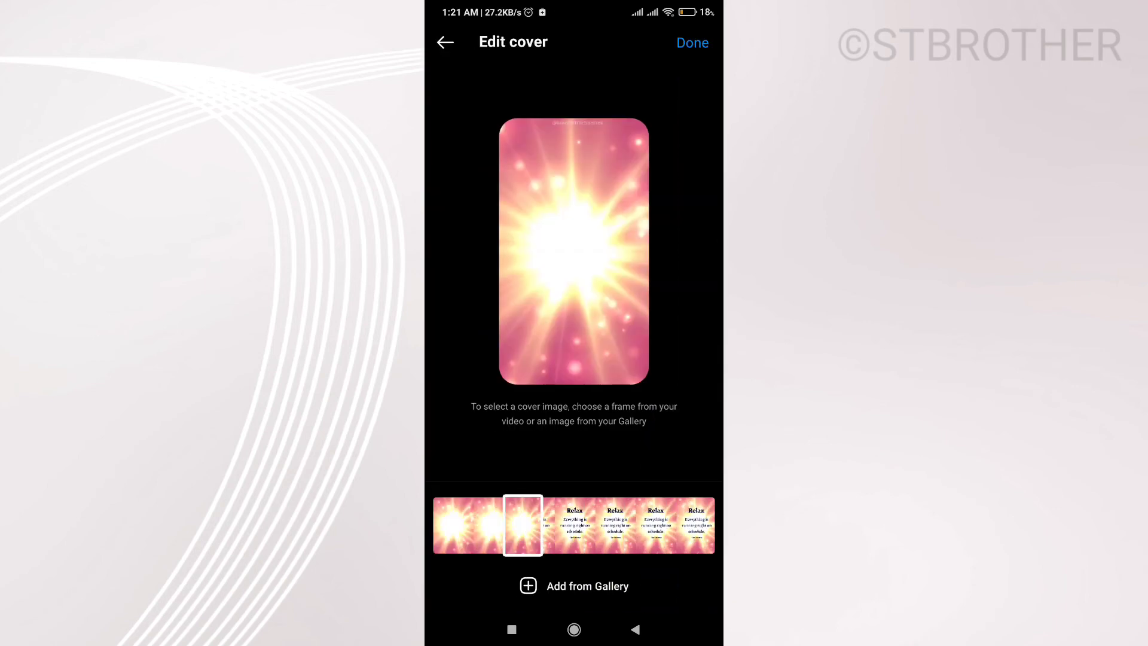
left_click(691, 42)
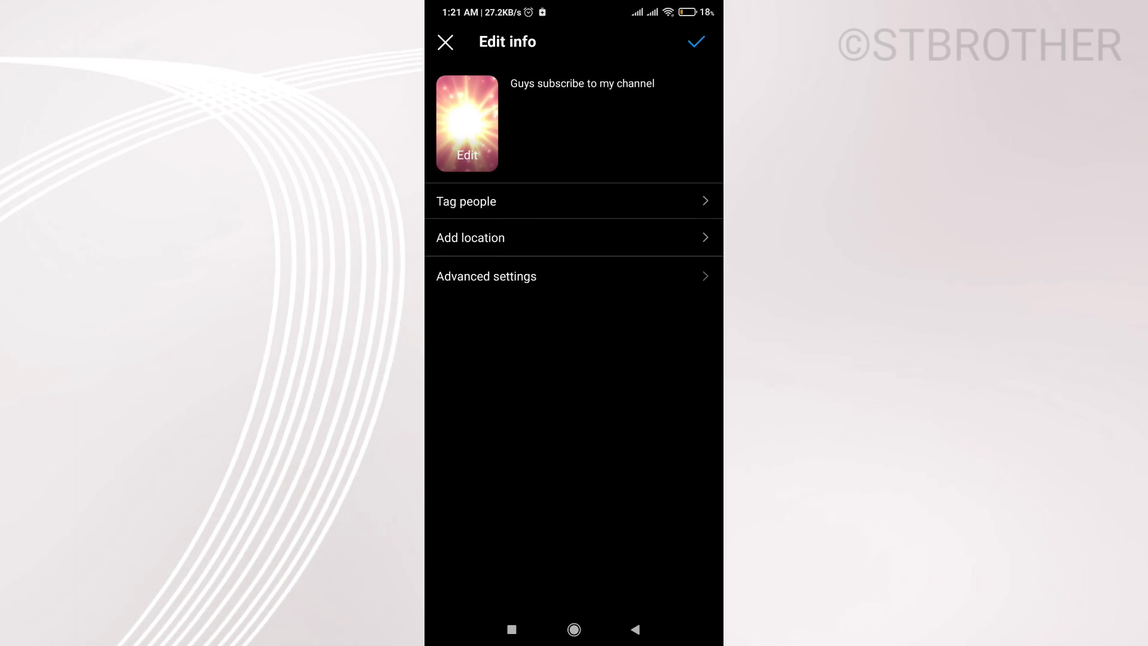
left_click(694, 42)
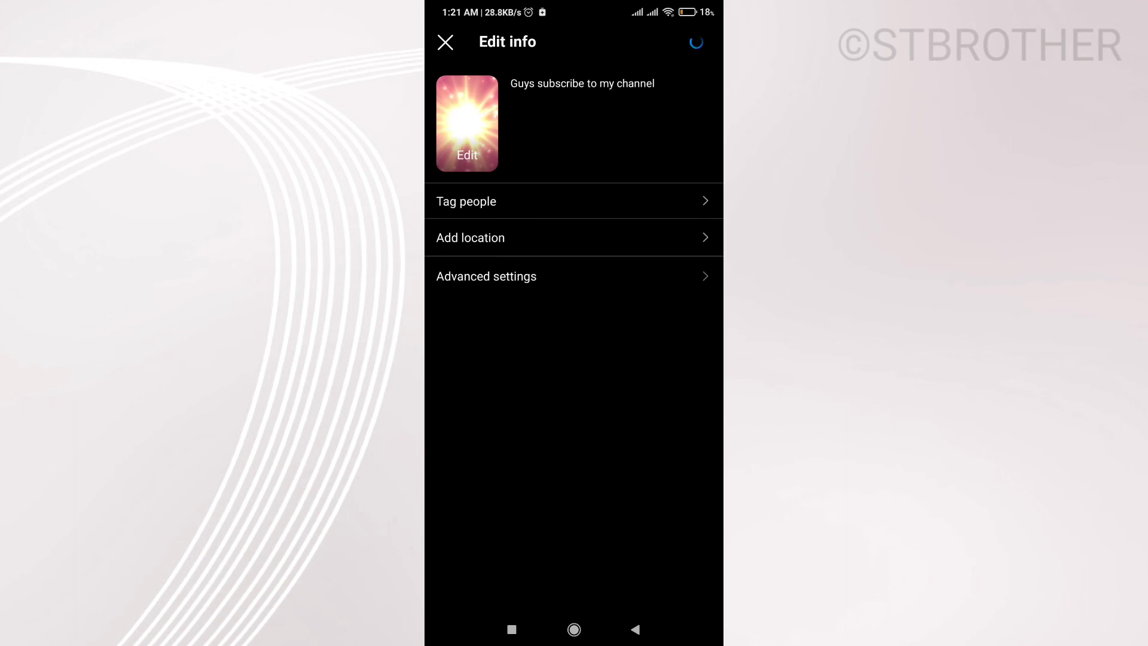